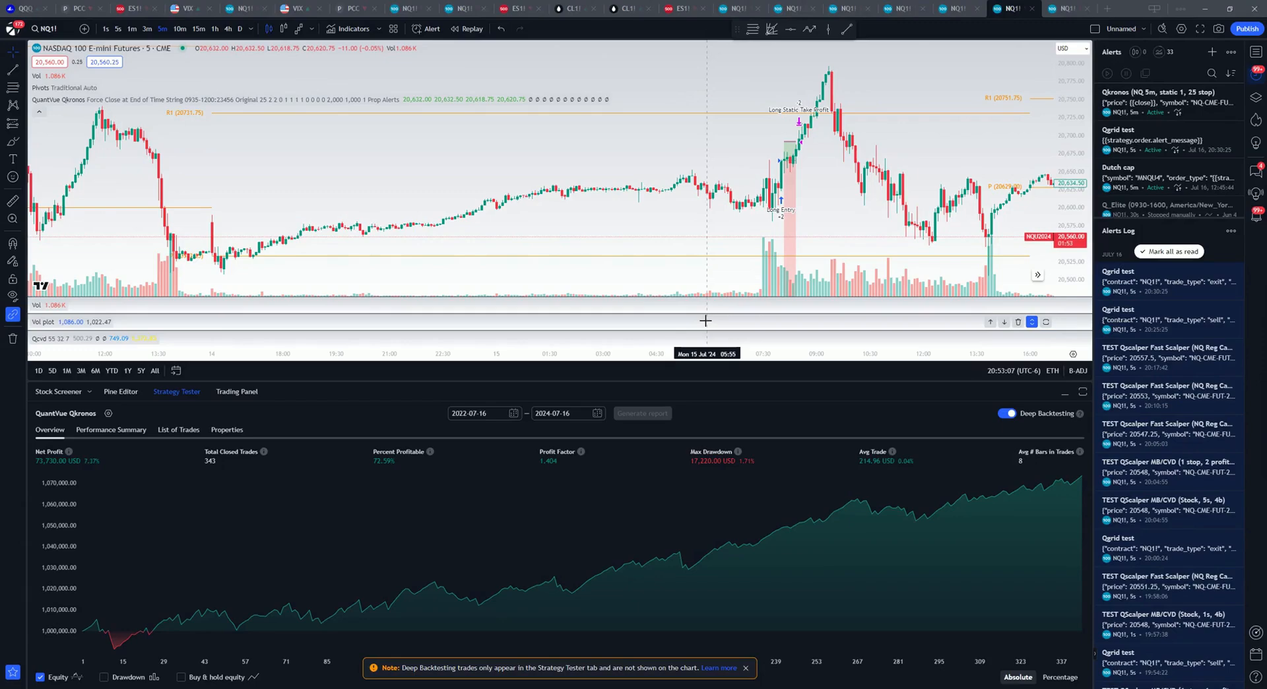
mouse_move(553, 208)
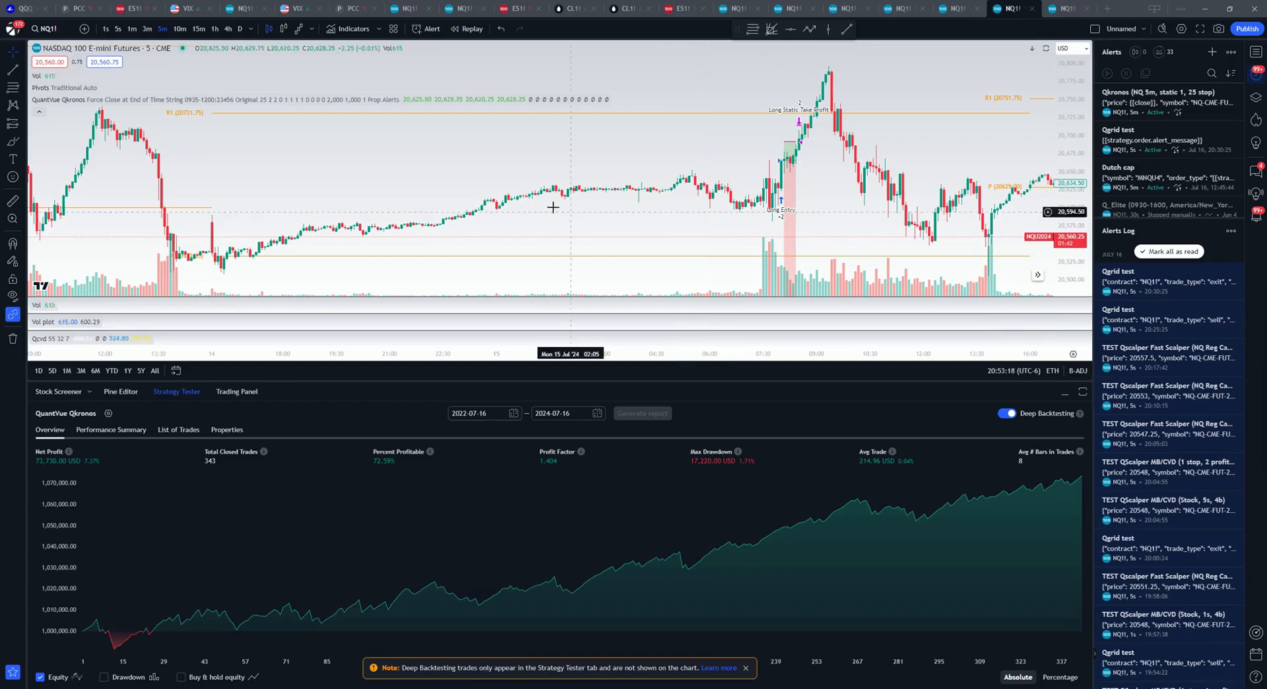
mouse_move(477, 173)
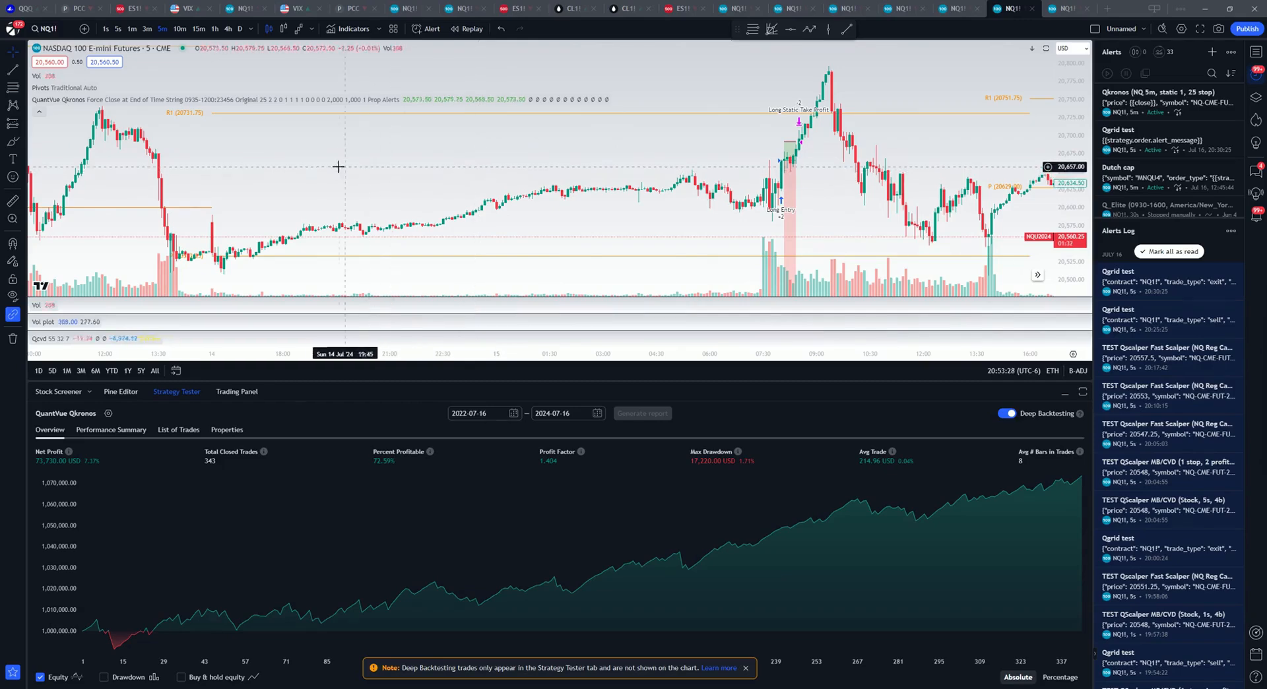
mouse_move(291, 166)
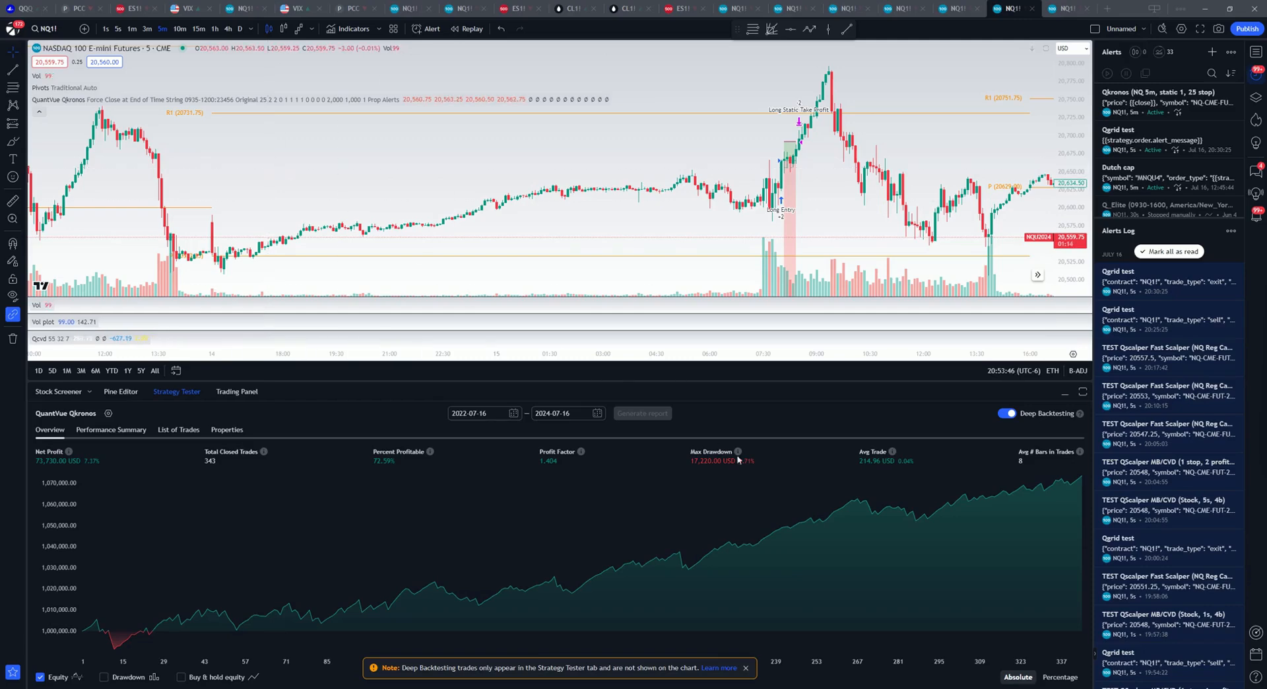
mouse_move(584, 503)
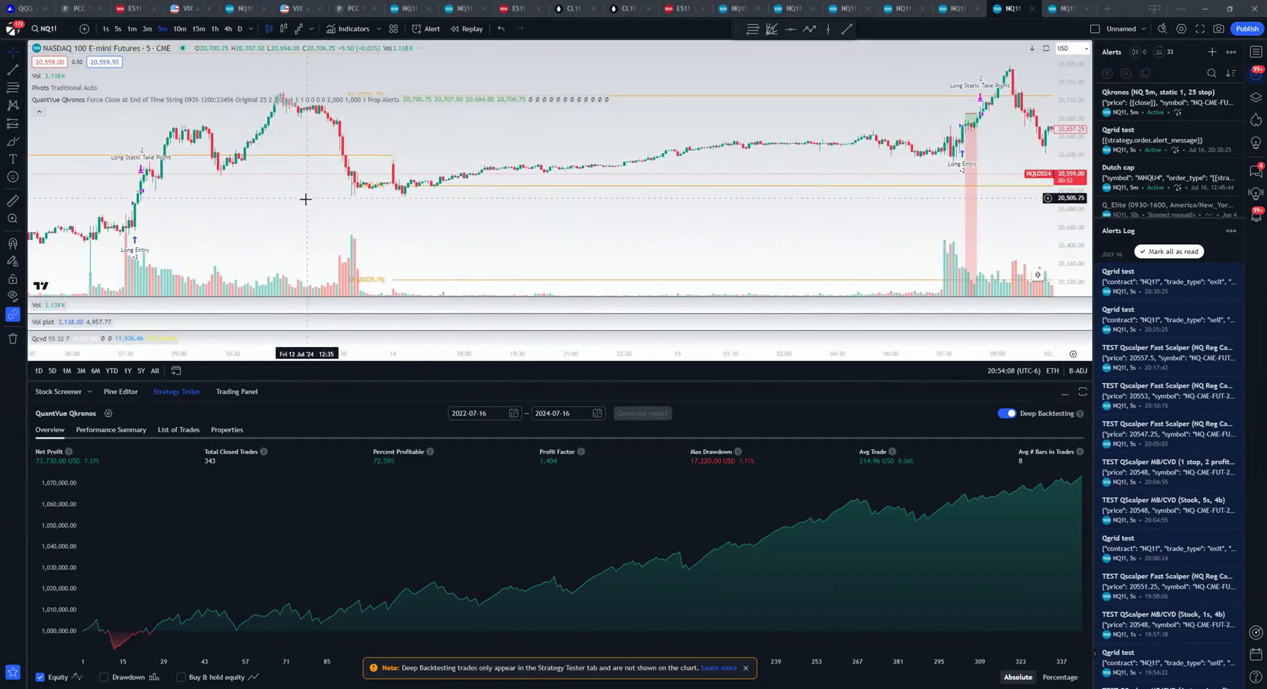
mouse_move(263, 213)
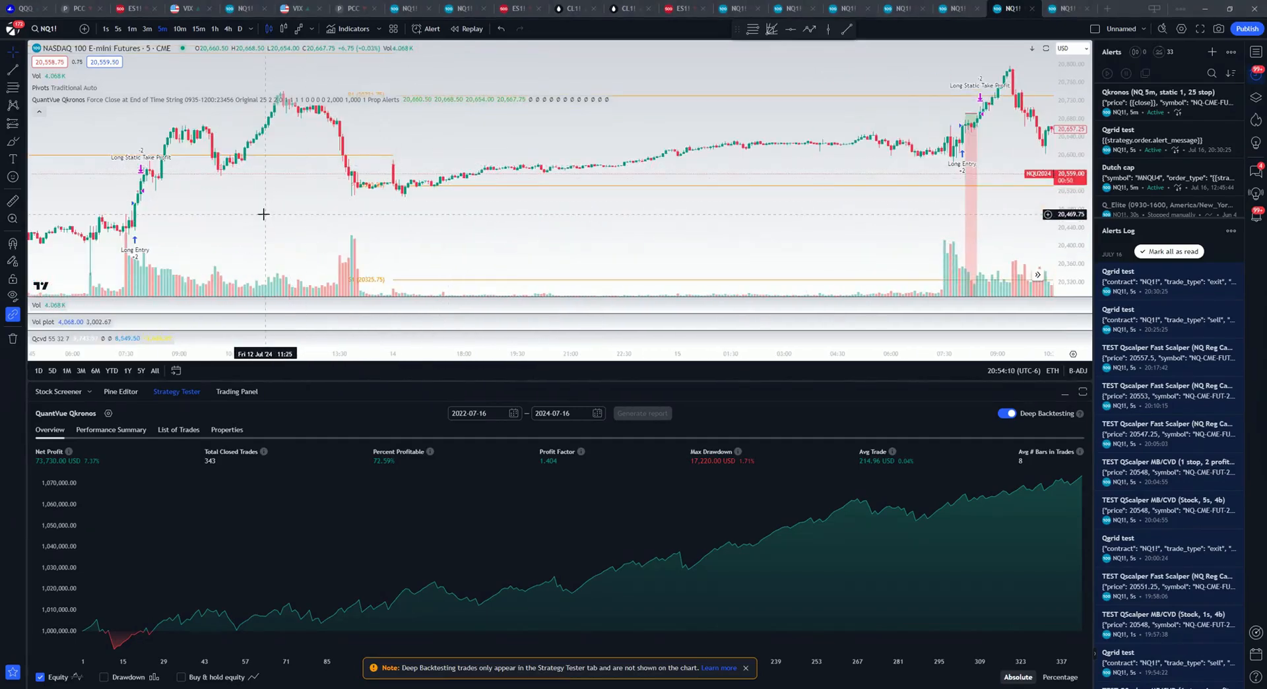
mouse_move(170, 183)
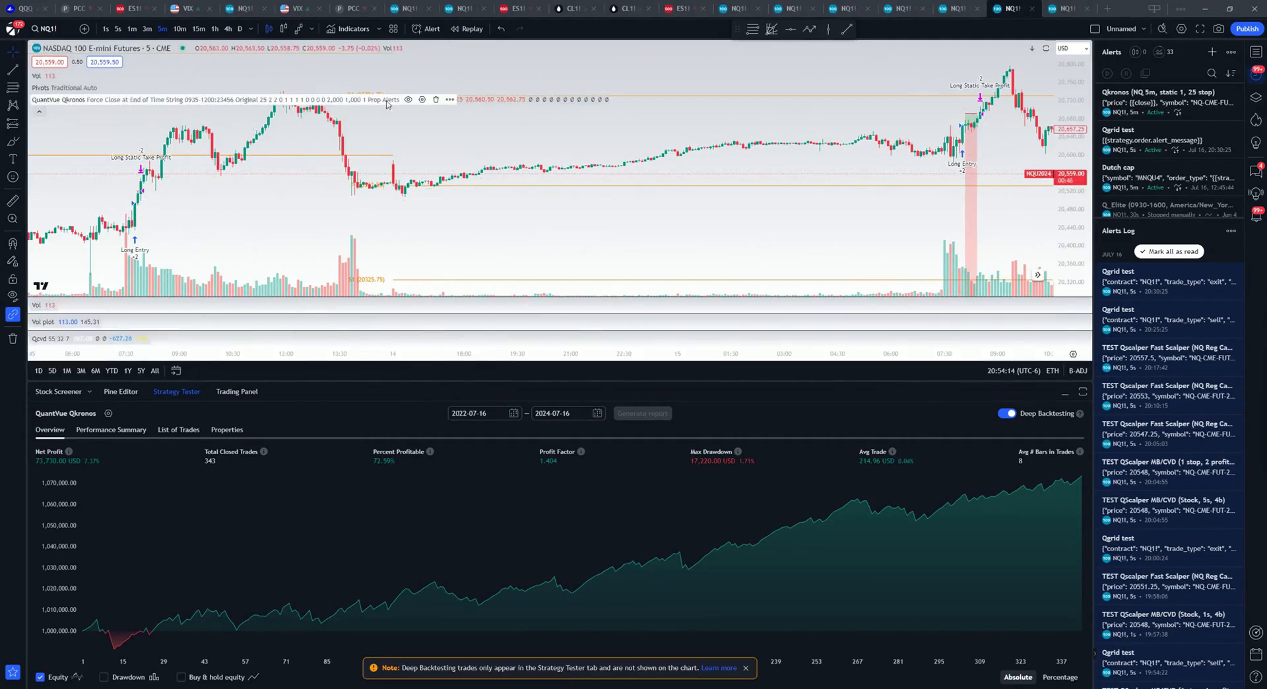
Open Qkronos settings, review Inputs, then view Properties: 1,000,000 capital, 2-contract order size.
left_click(423, 99)
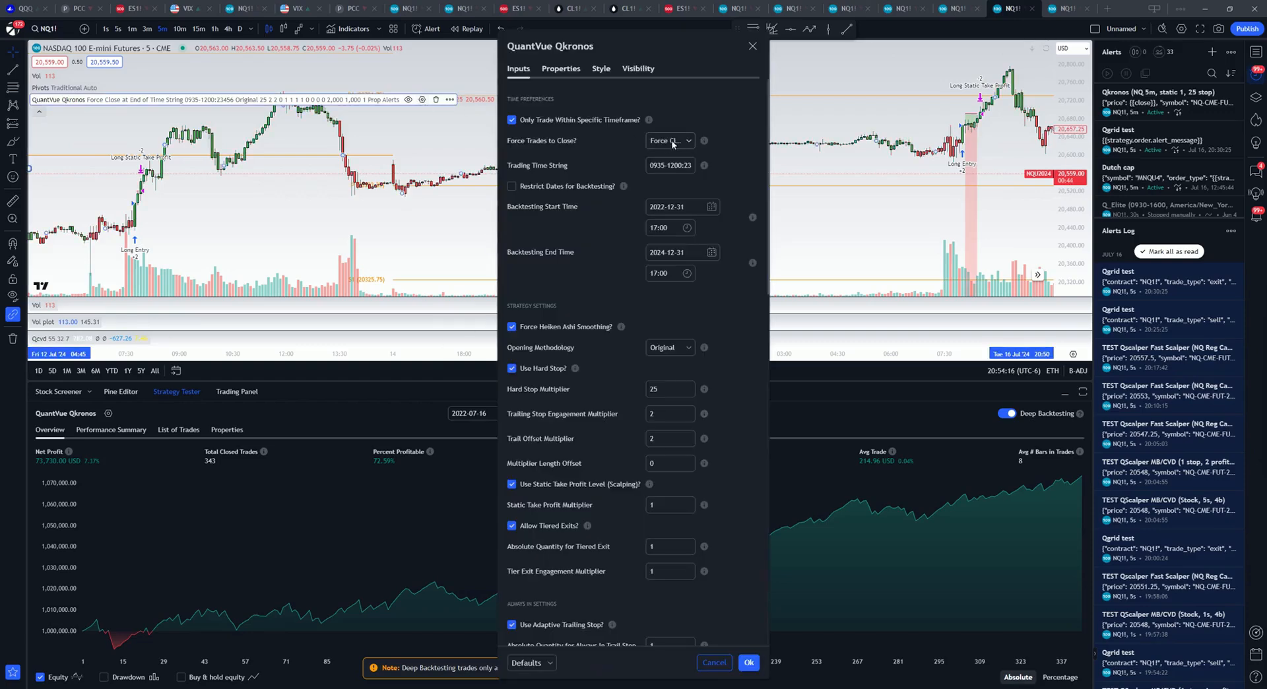
left_click(670, 165)
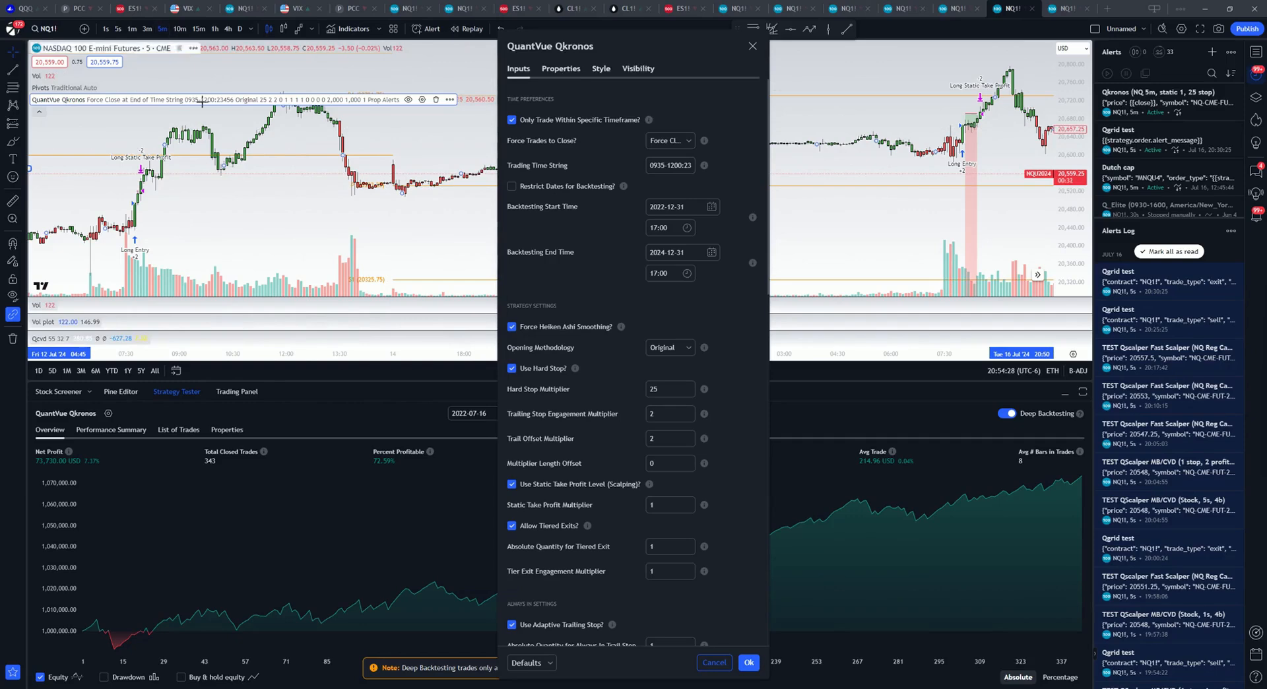
mouse_move(602, 333)
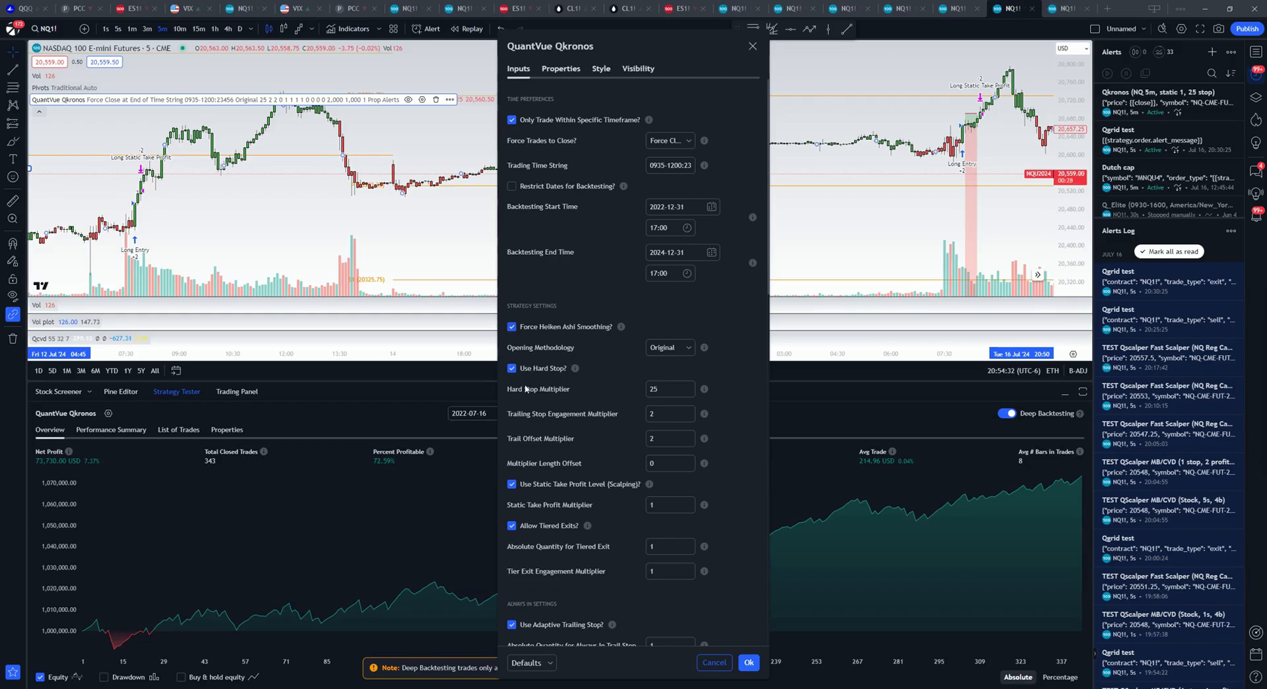
left_click(667, 388)
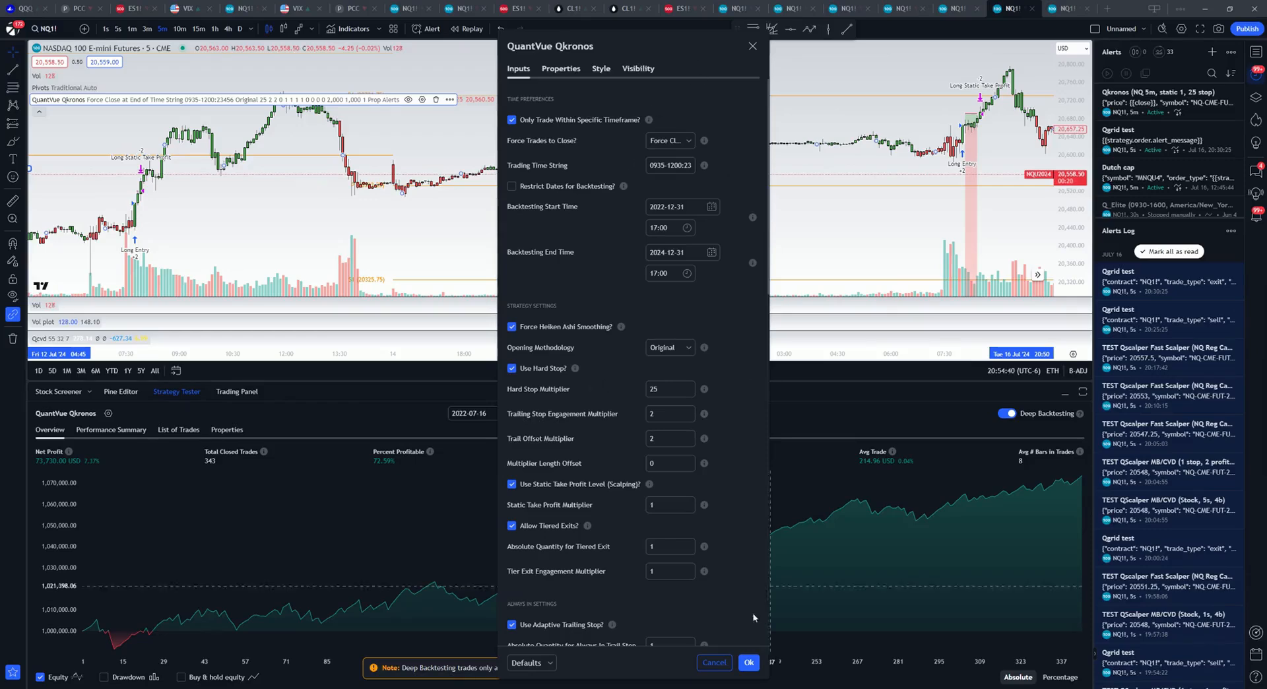
mouse_move(458, 435)
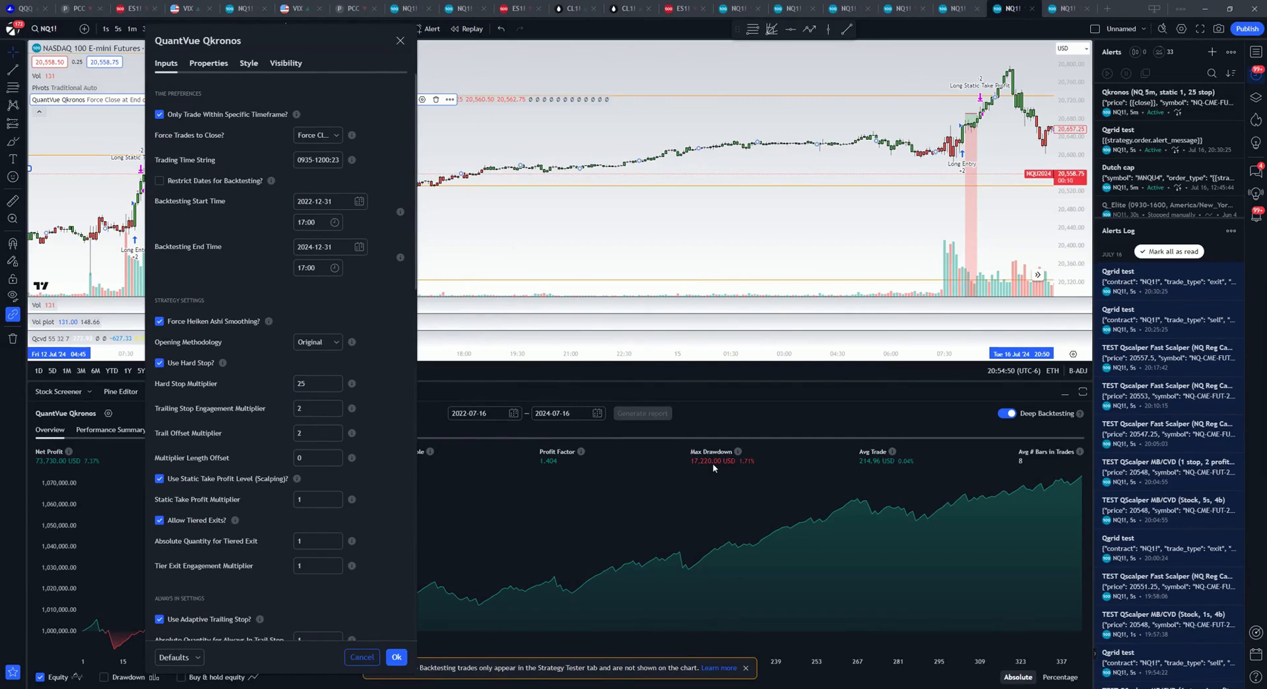
mouse_move(343, 39)
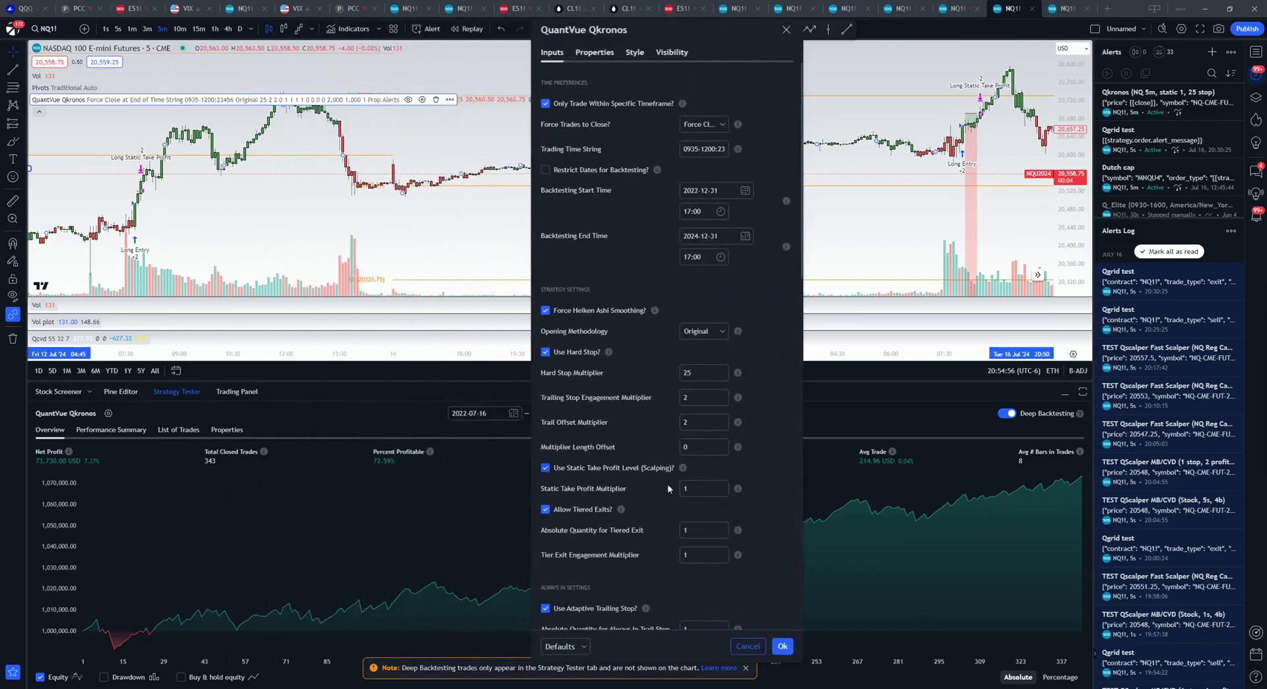
mouse_move(625, 490)
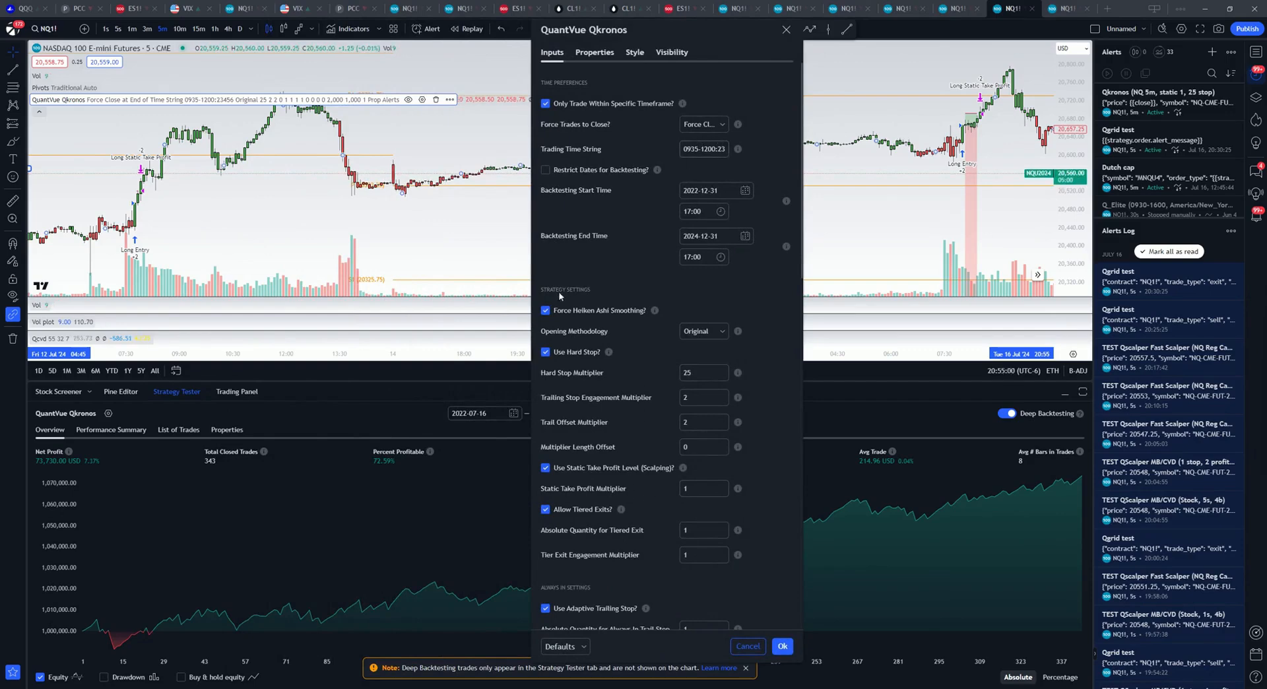
left_click(699, 373)
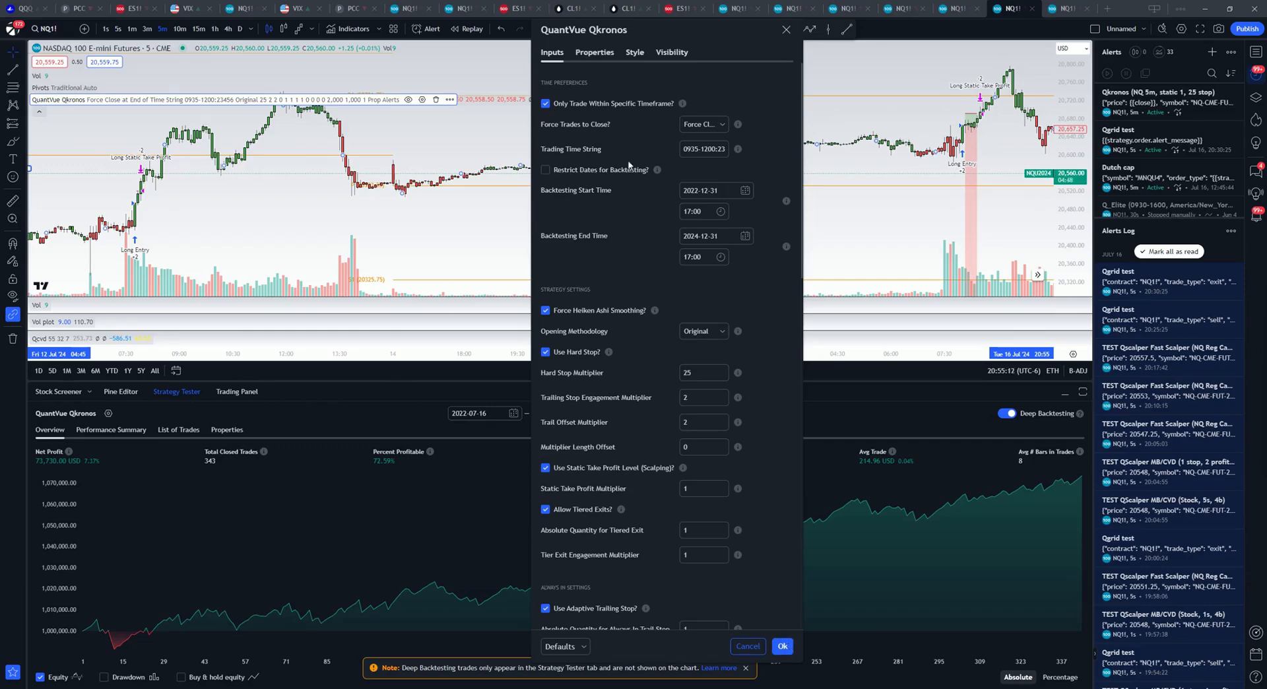
left_click(594, 51)
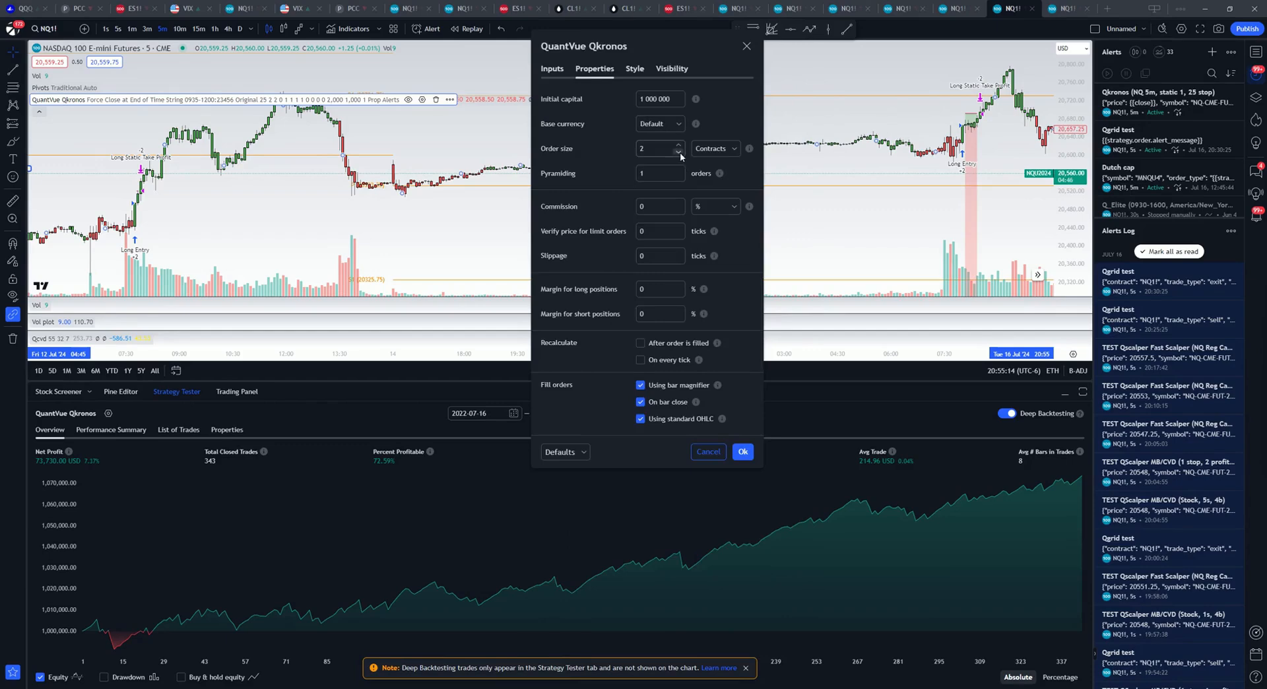
Lower the Qkronos order size from 2 contracts and apply the change.
left_click(741, 452)
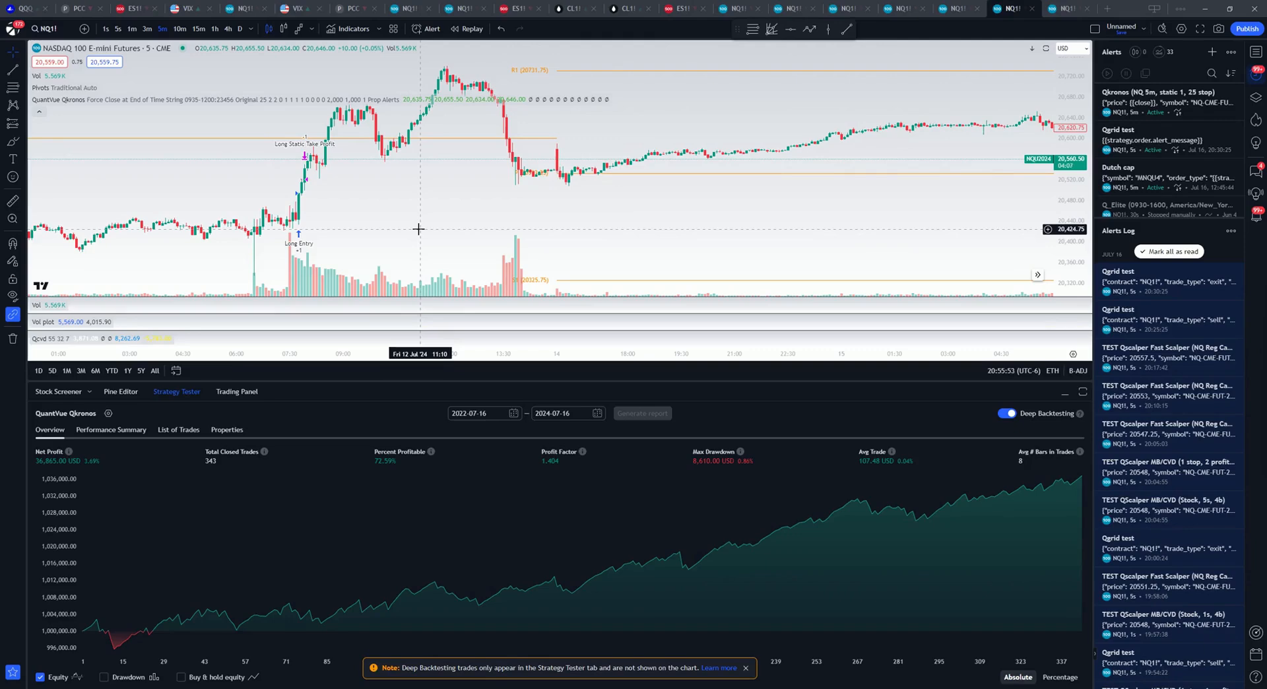
mouse_move(424, 219)
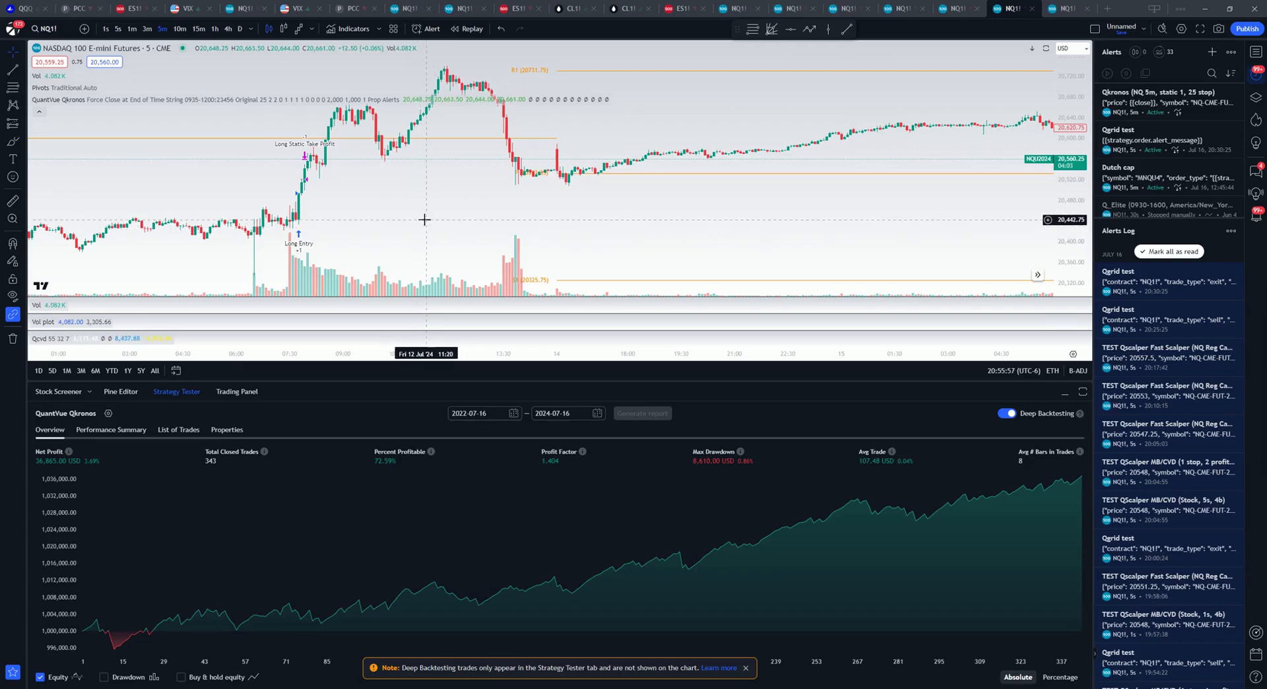
mouse_move(440, 232)
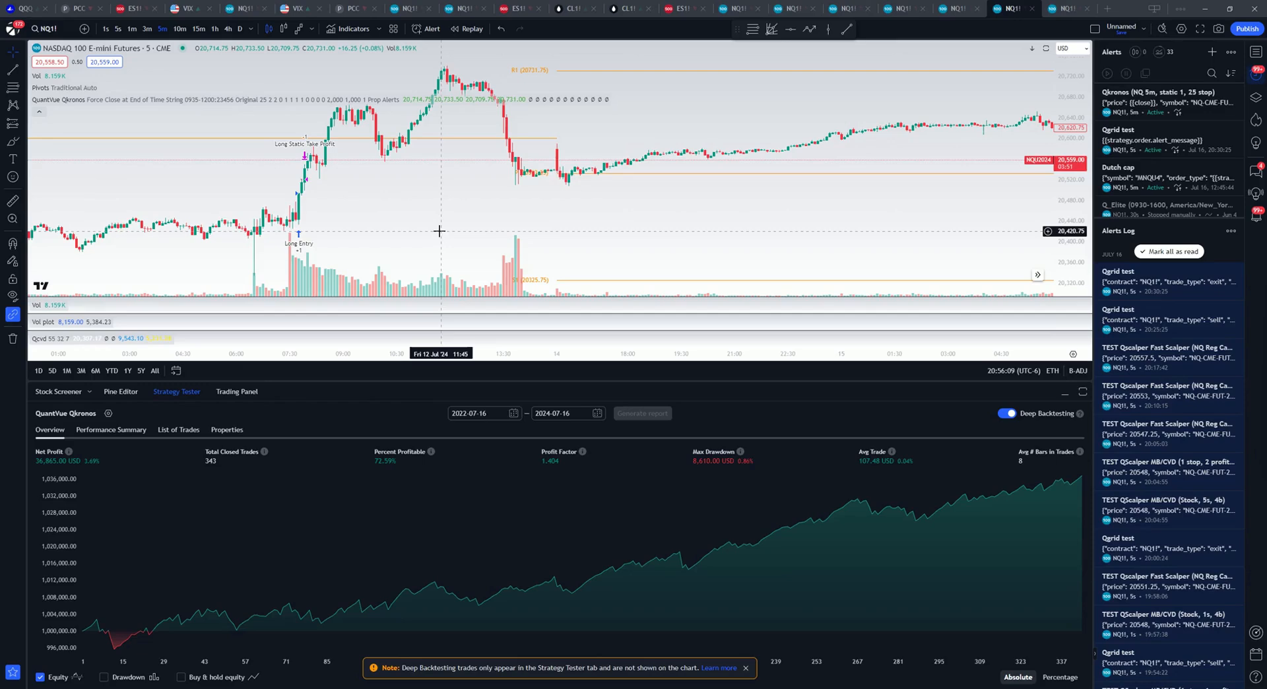
mouse_move(393, 205)
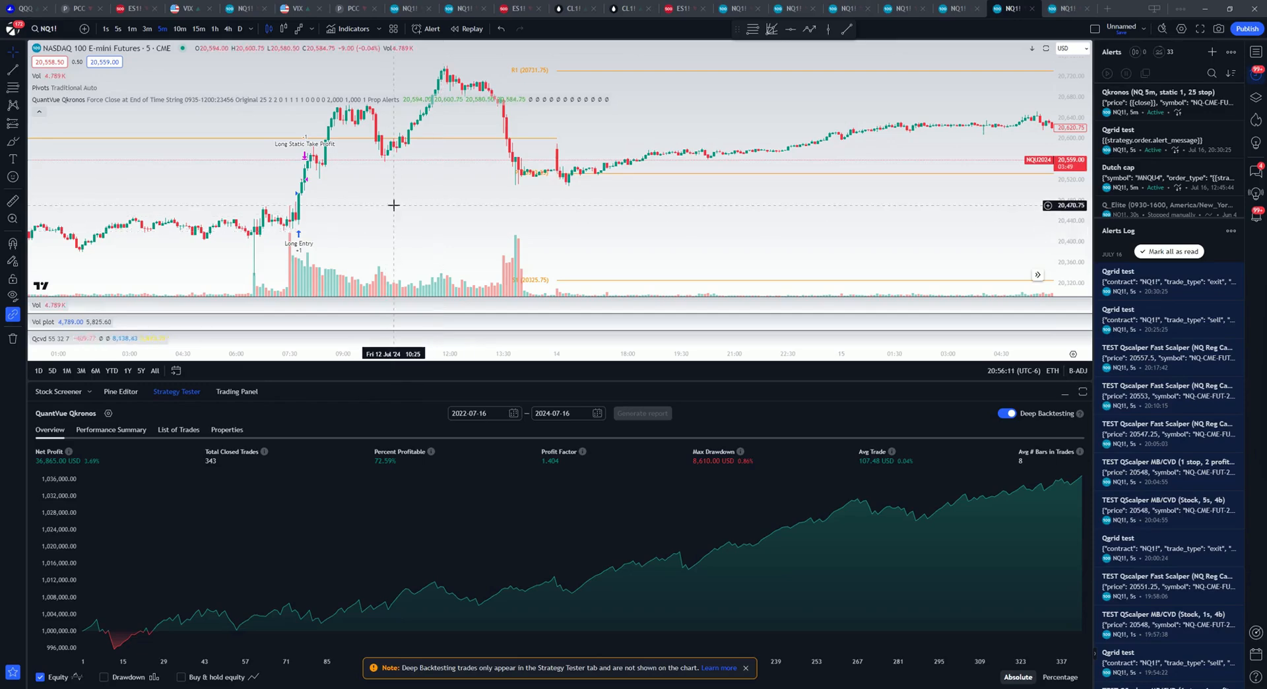
mouse_move(365, 208)
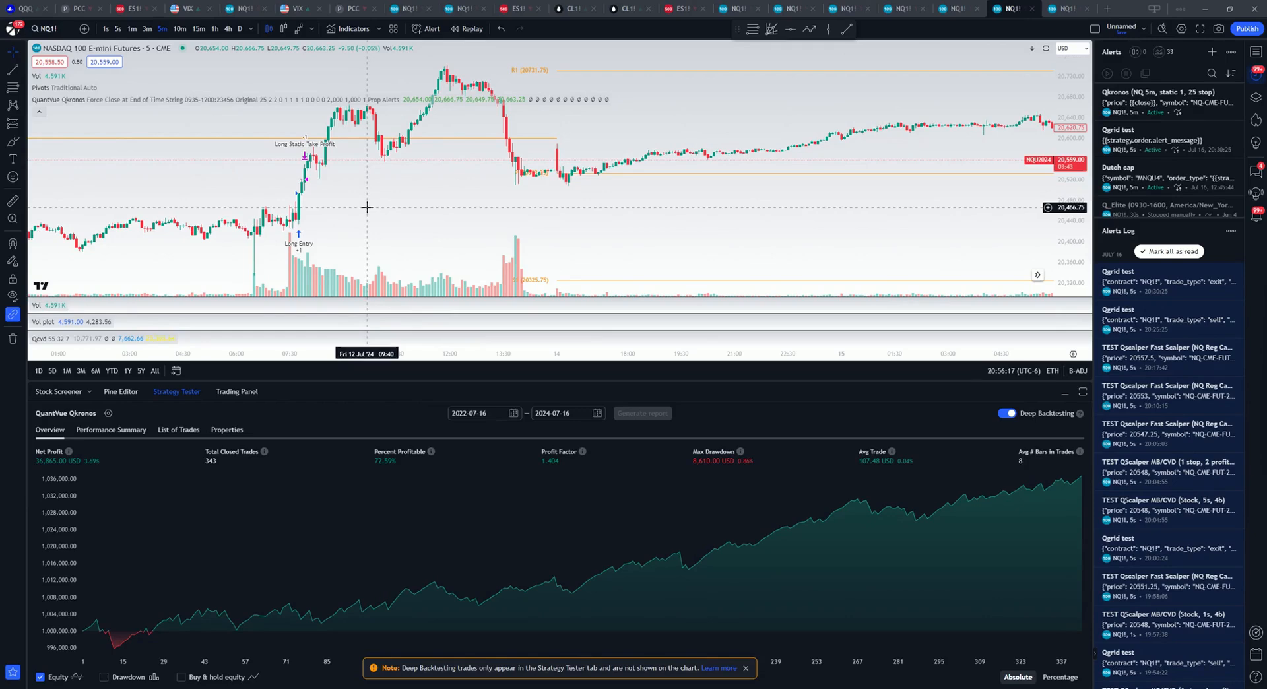
mouse_move(414, 208)
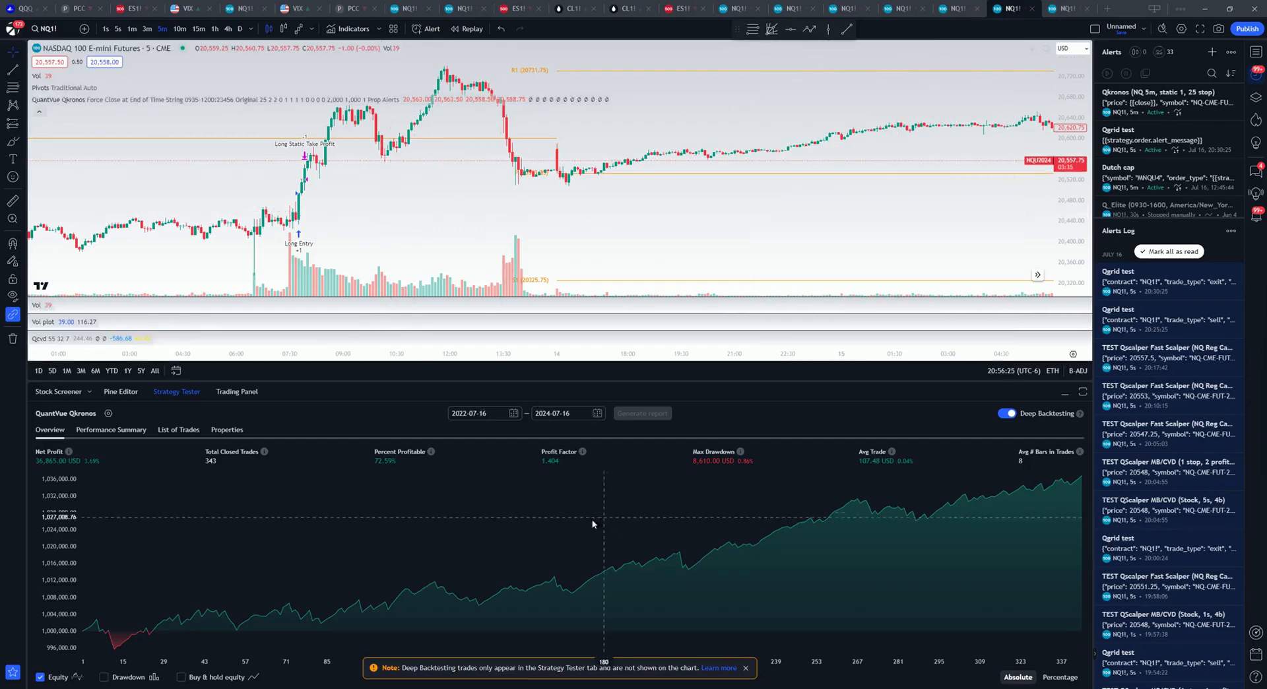
mouse_move(522, 557)
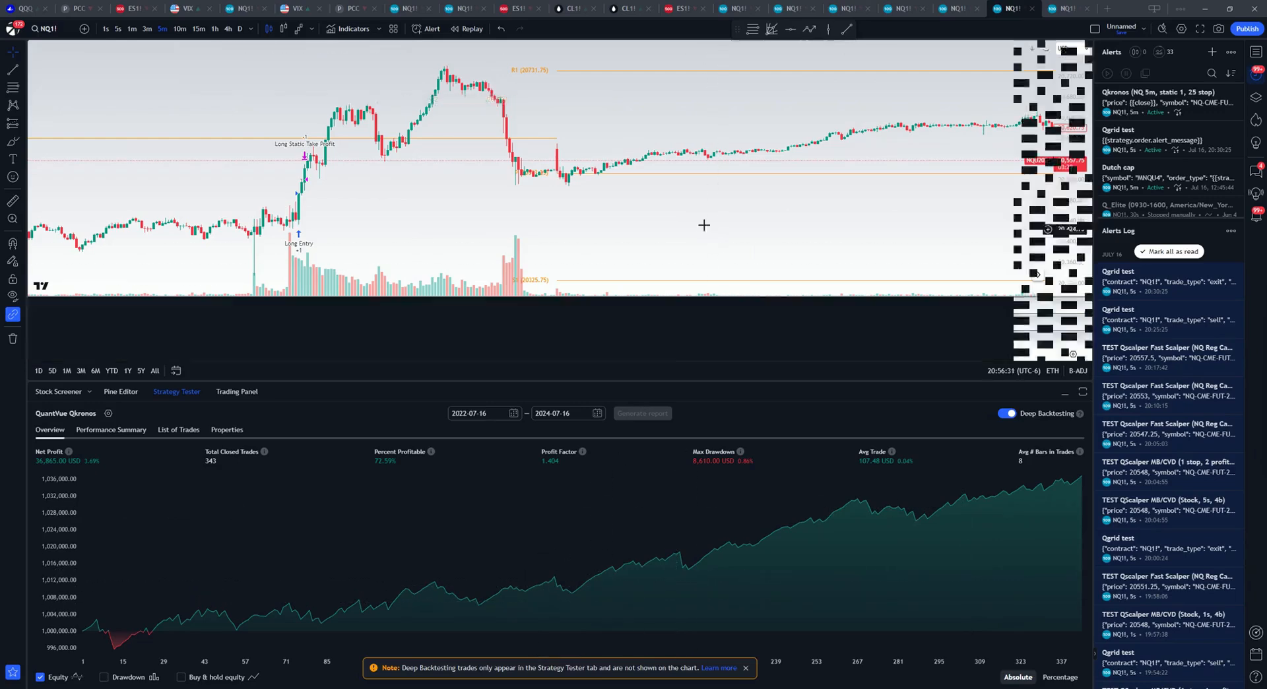
mouse_move(710, 195)
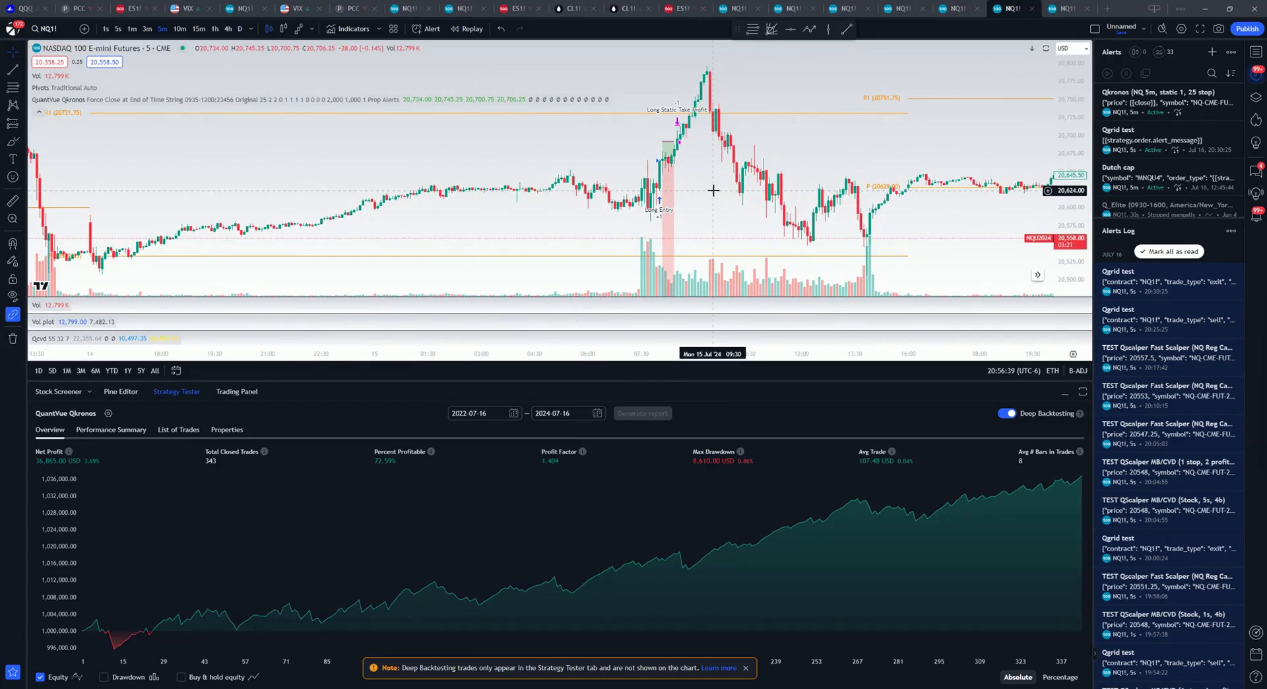
mouse_move(703, 186)
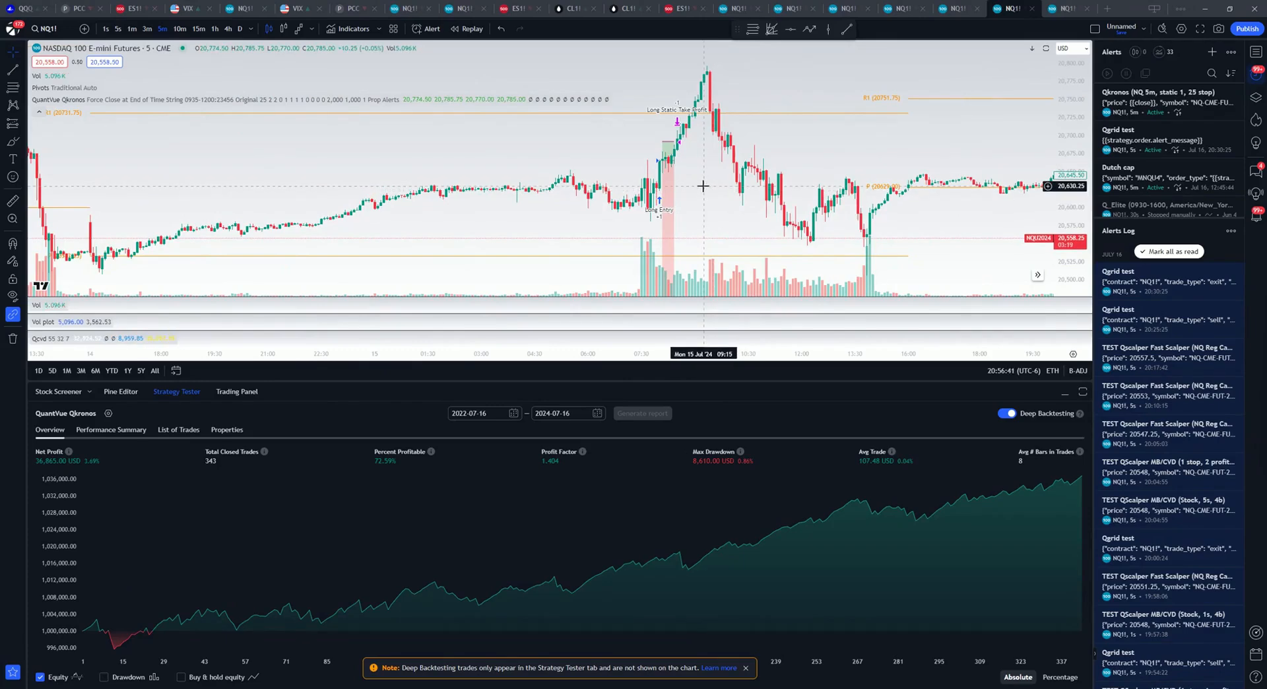
mouse_move(338, 129)
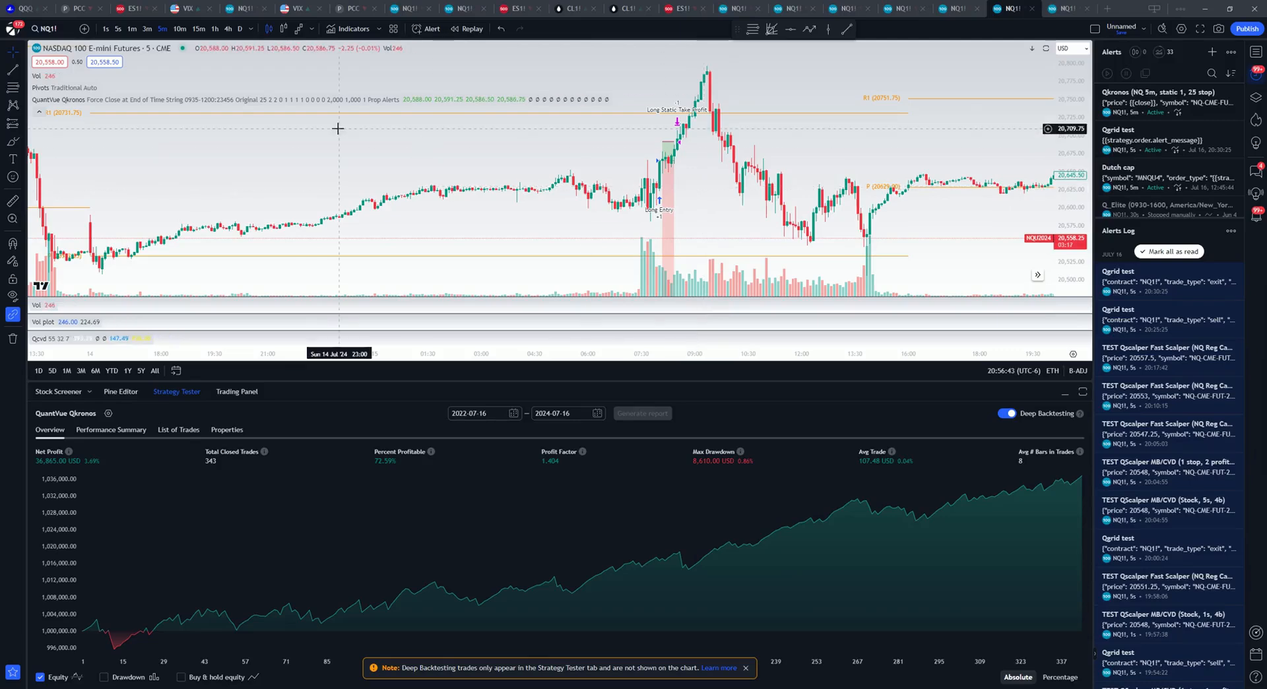
mouse_move(212, 202)
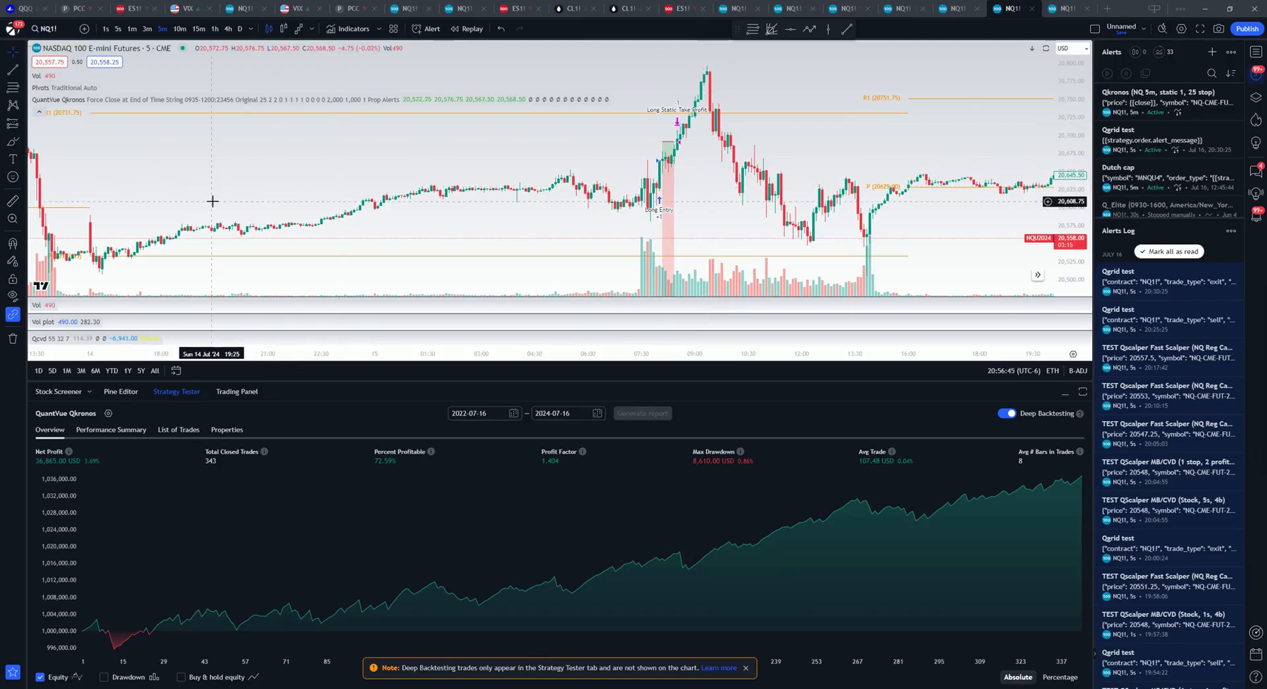
mouse_move(361, 209)
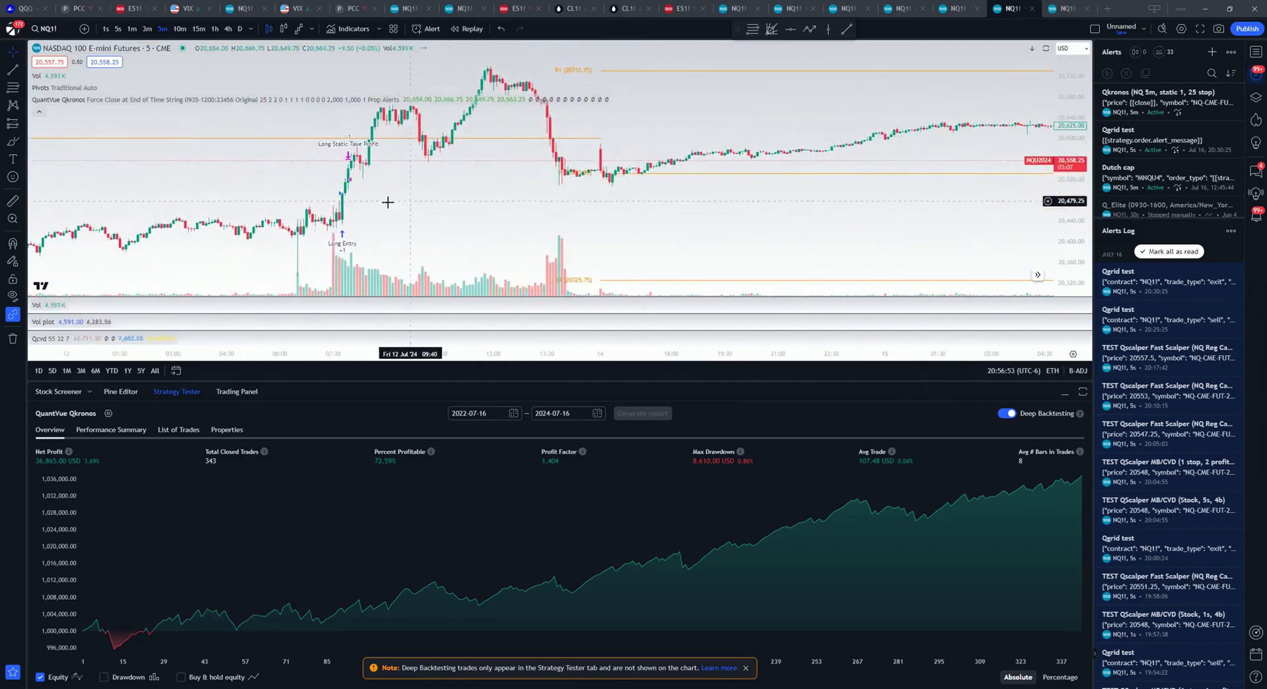
left_click_drag(388, 202, 588, 165)
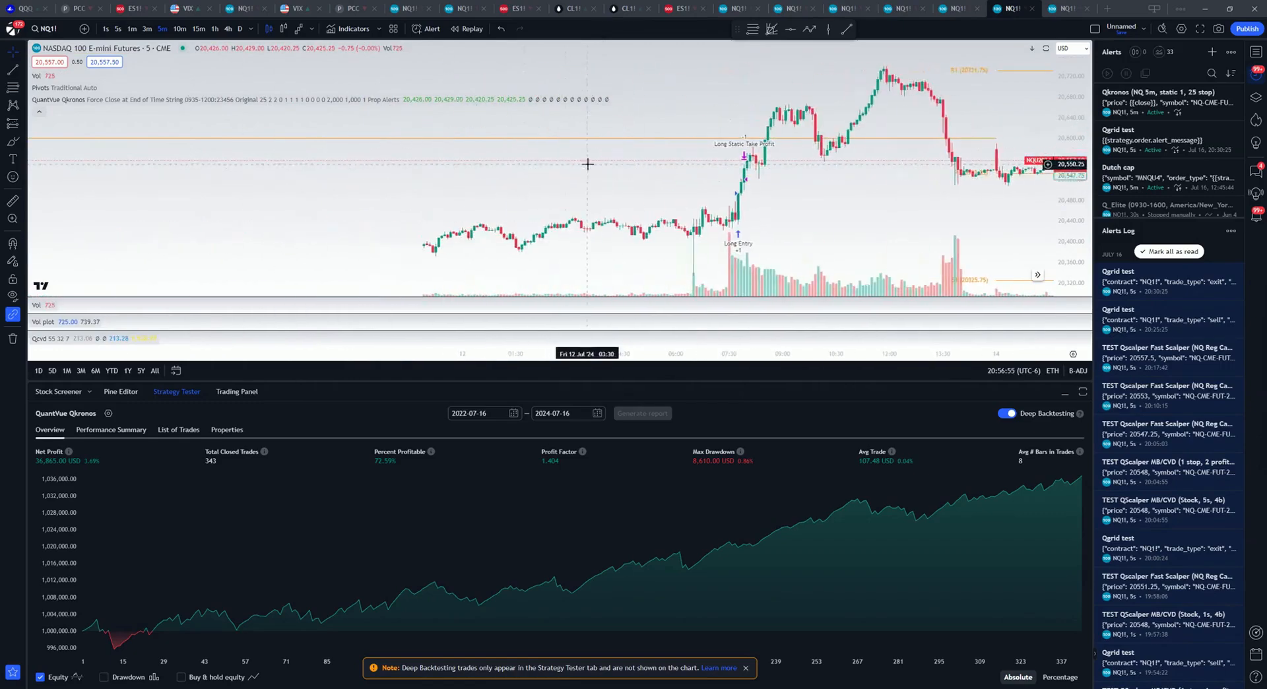